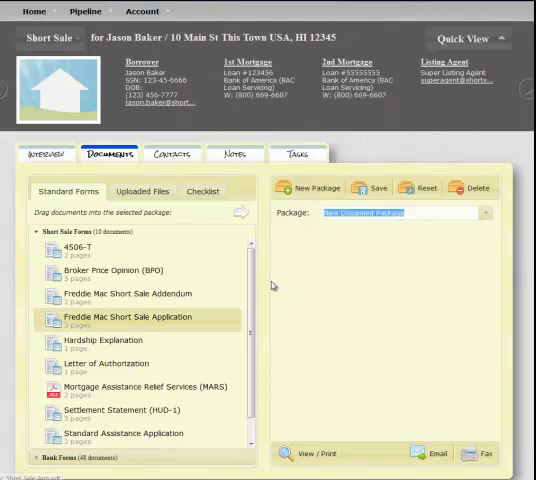
- Drag the Freddie Mac Short Sale Application from Standard Forms into the Package panel
{"action": "left_click_drag", "start_coordinate": [136, 316], "coordinate": [364, 234]}
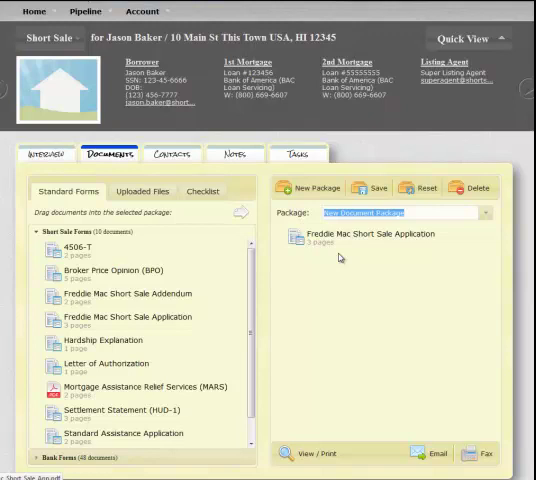
{"action": "scroll", "scroll_direction": "down", "scroll_amount": 3}
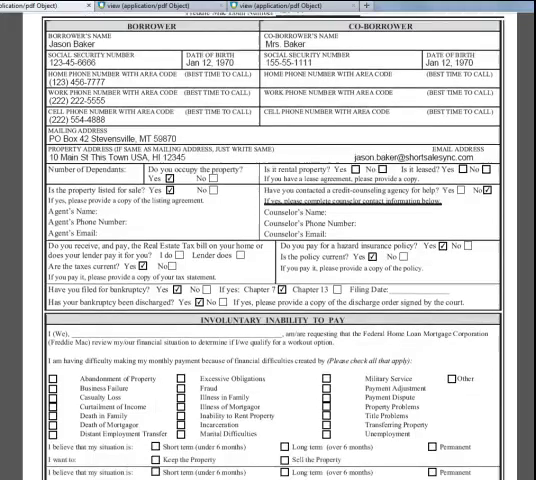
- Scroll through the prefilled application pages, past Employment, to the Uniform Borrower Assistance Form
{"action": "scroll", "scroll_direction": "down", "scroll_amount": 3}
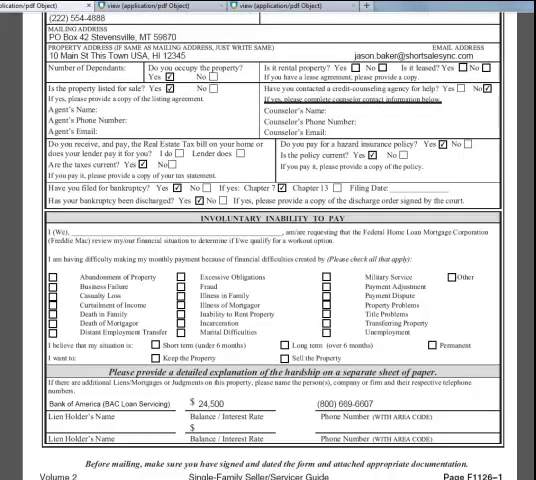
{"action": "scroll", "scroll_direction": "down", "scroll_amount": 3}
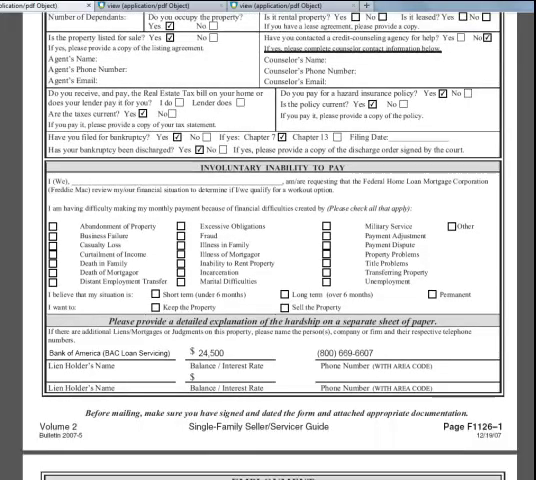
{"action": "scroll", "scroll_direction": "down", "scroll_amount": 3}
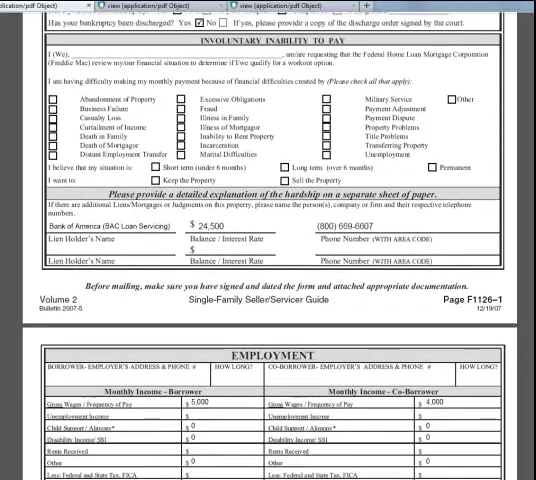
{"action": "scroll", "scroll_direction": "down", "scroll_amount": 3}
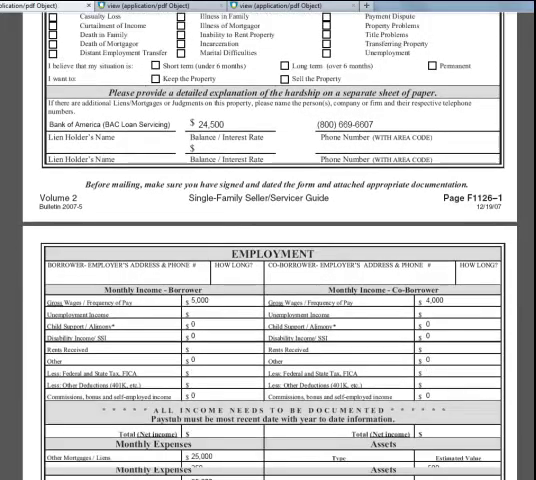
{"action": "scroll", "scroll_direction": "down", "scroll_amount": 3}
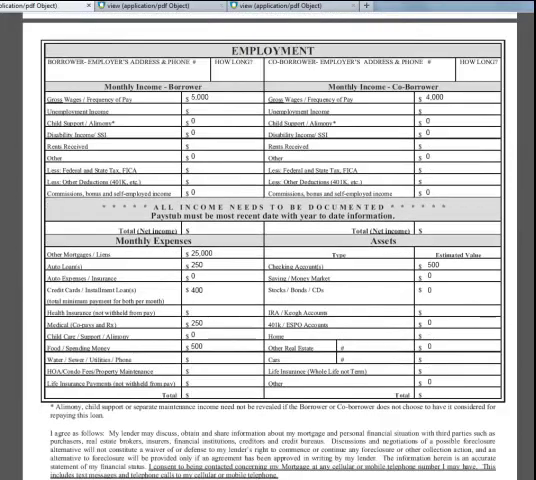
{"action": "scroll", "scroll_direction": "down", "scroll_amount": 3}
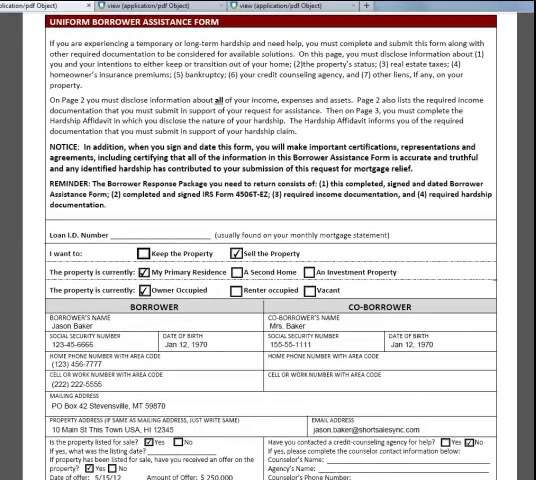
{"action": "scroll", "scroll_direction": "down", "scroll_amount": 3}
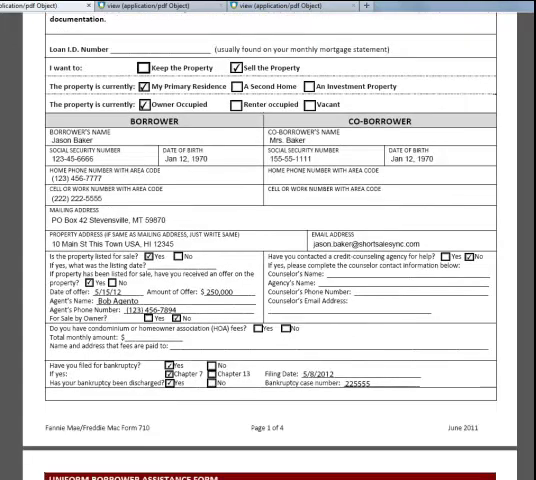